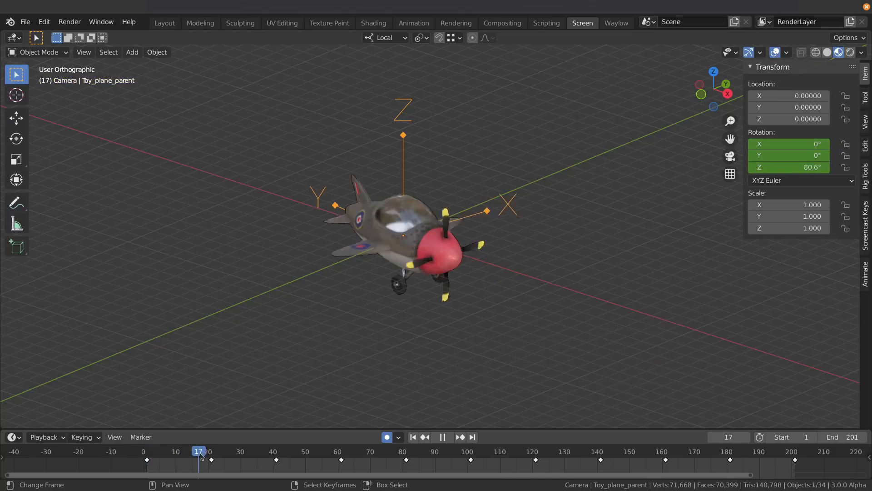
- Scrub through the toy plane's animation frames to watch it bank and turn
{"action": "left_click", "coordinate": [349, 452]}
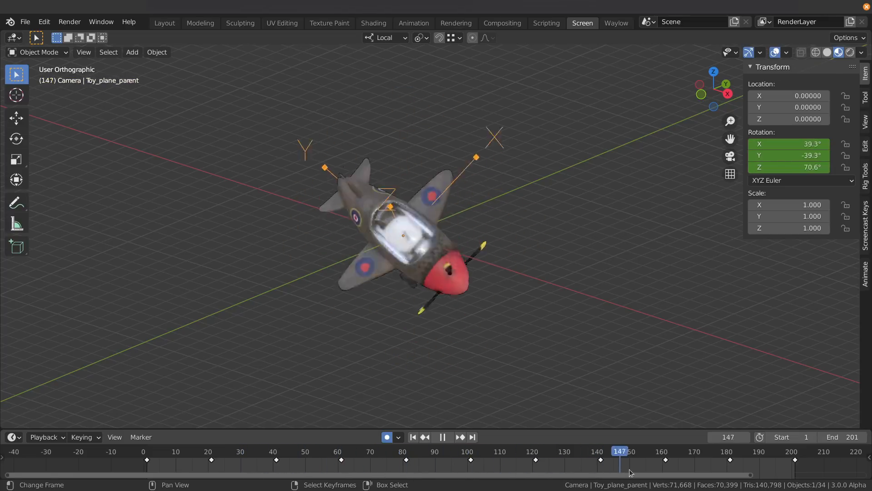
{"action": "left_click", "coordinate": [593, 452]}
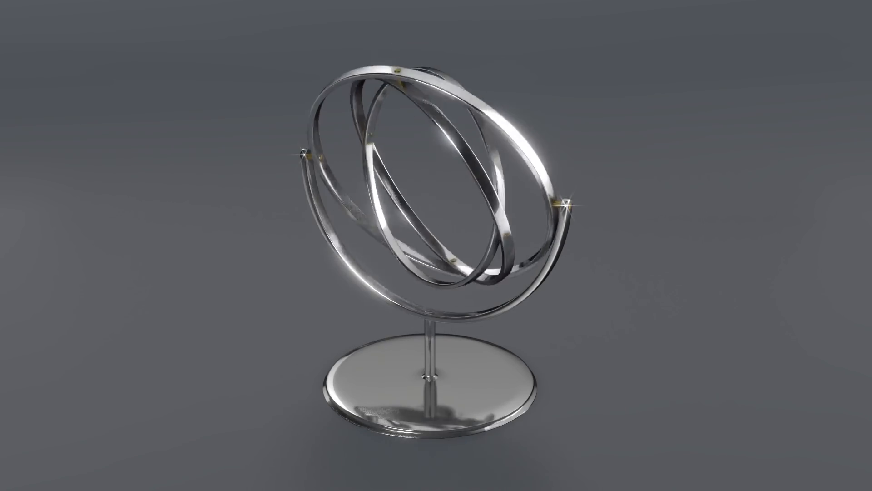
{"action": "left_click", "coordinate": [188, 21]}
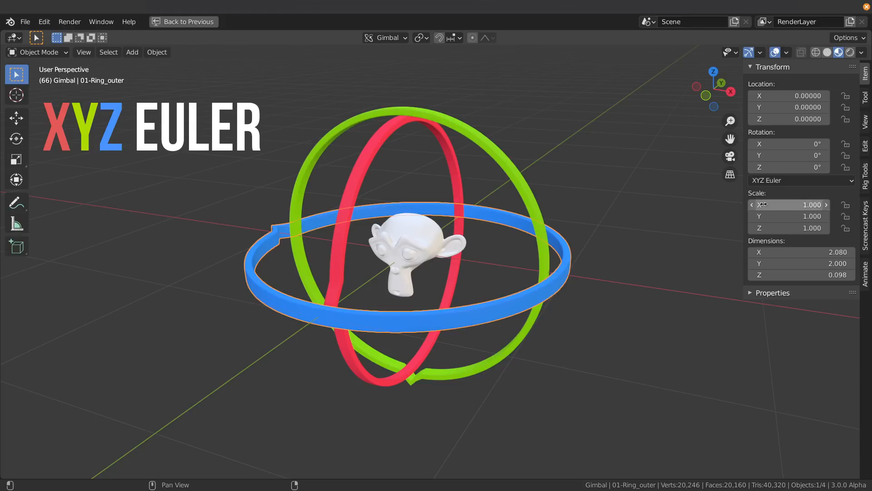
{"action": "left_click", "coordinate": [801, 180]}
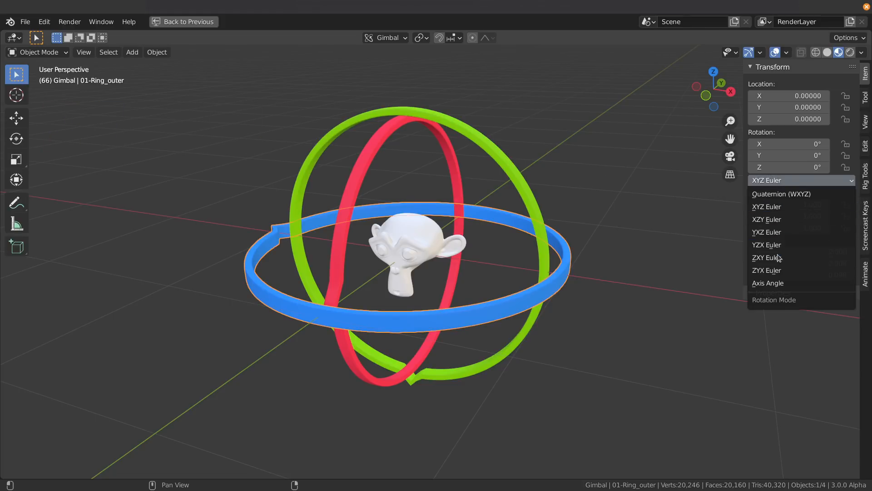
{"action": "left_click", "coordinate": [766, 206]}
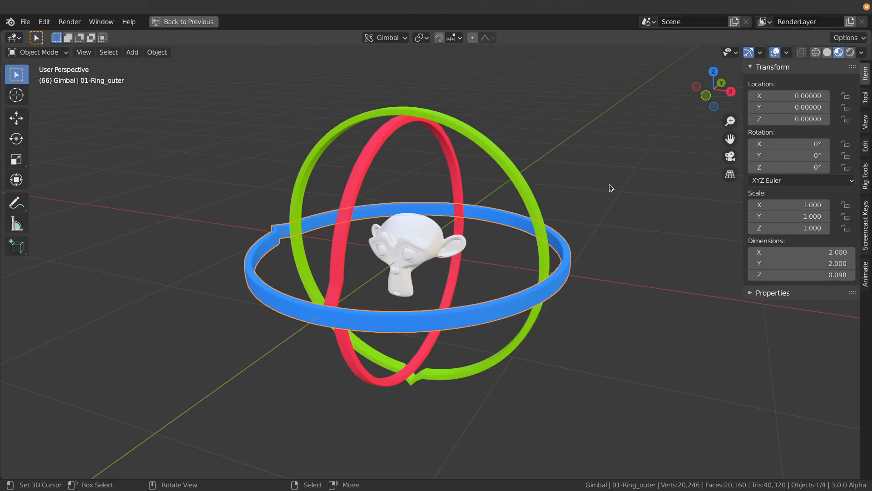
{"action": "mouse_move", "coordinate": [380, 162]}
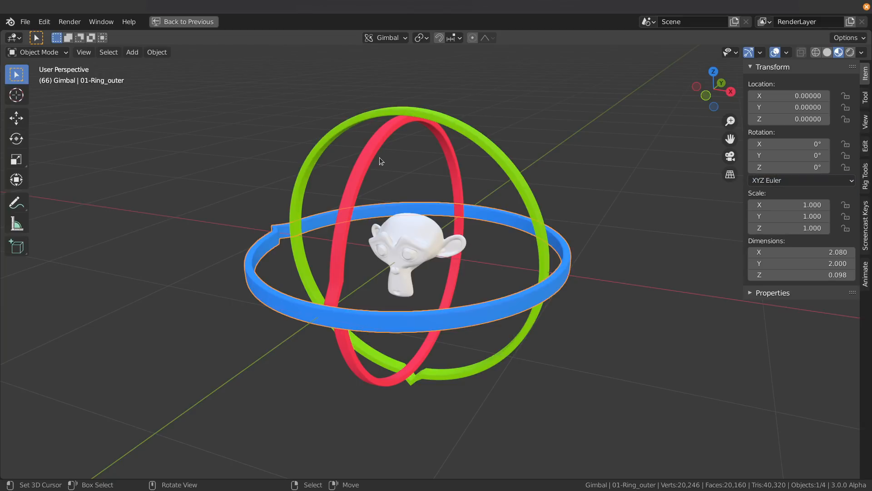
{"action": "mouse_move", "coordinate": [491, 150]}
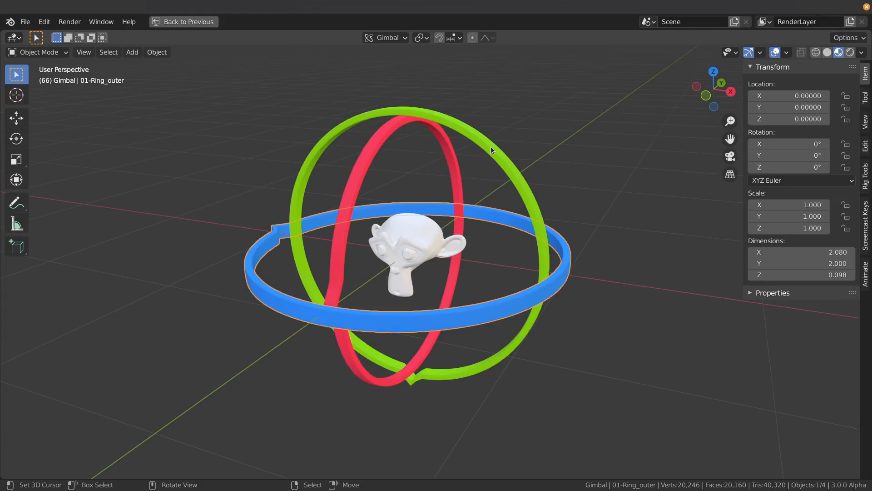
{"action": "mouse_move", "coordinate": [573, 264]}
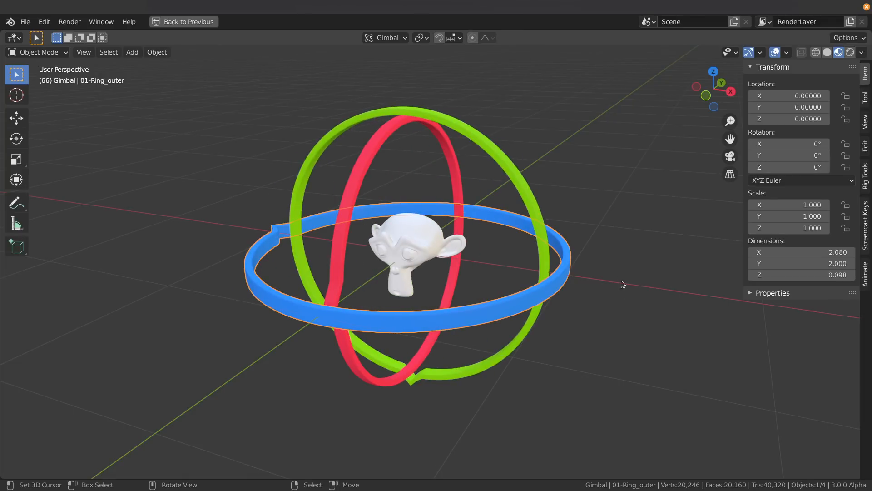
{"action": "mouse_move", "coordinate": [570, 212]}
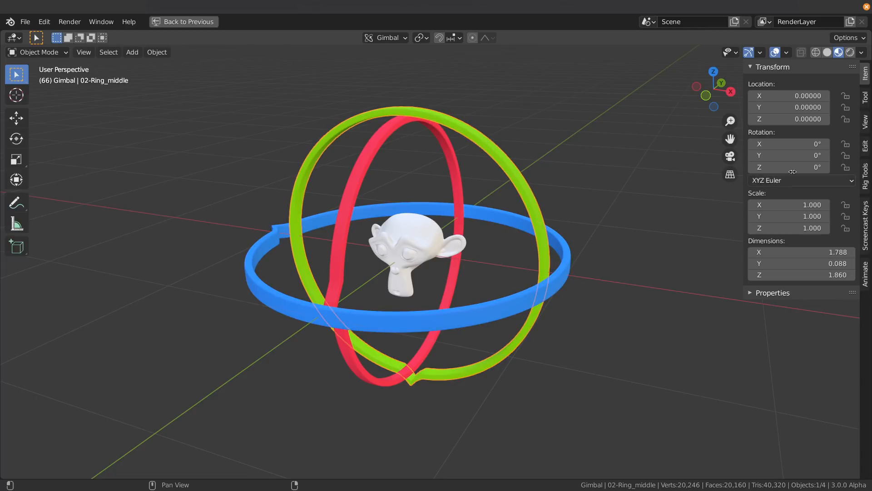
- Set the middle ring's Rotation Y to 90° so the red ring lies flat on the blue one
{"action": "left_click_drag", "start_coordinate": [787, 156], "coordinate": [806, 156]}
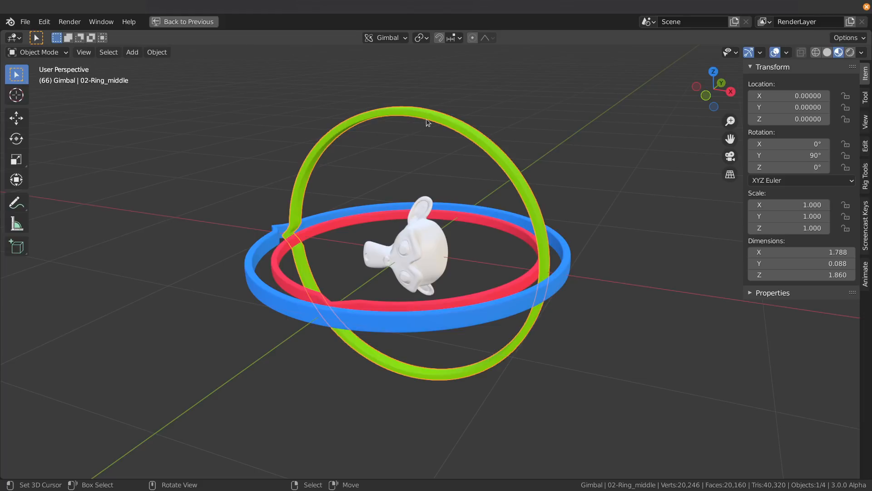
{"action": "mouse_move", "coordinate": [377, 240]}
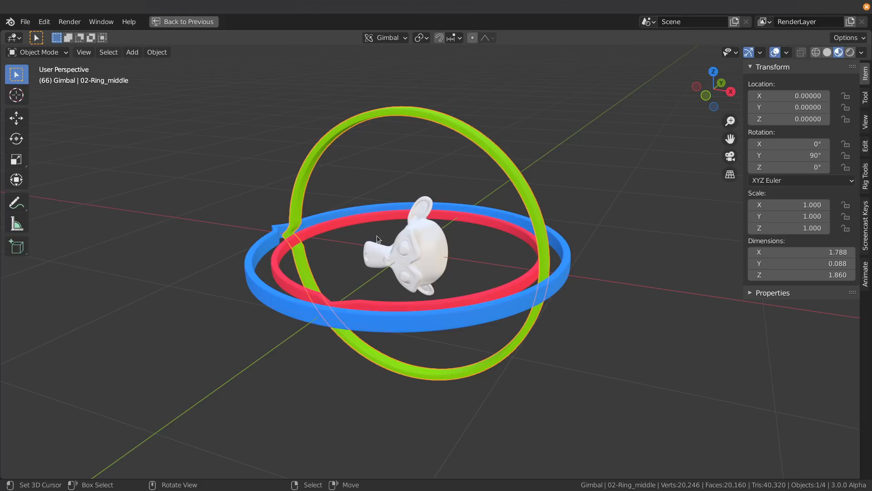
{"action": "mouse_move", "coordinate": [359, 378]}
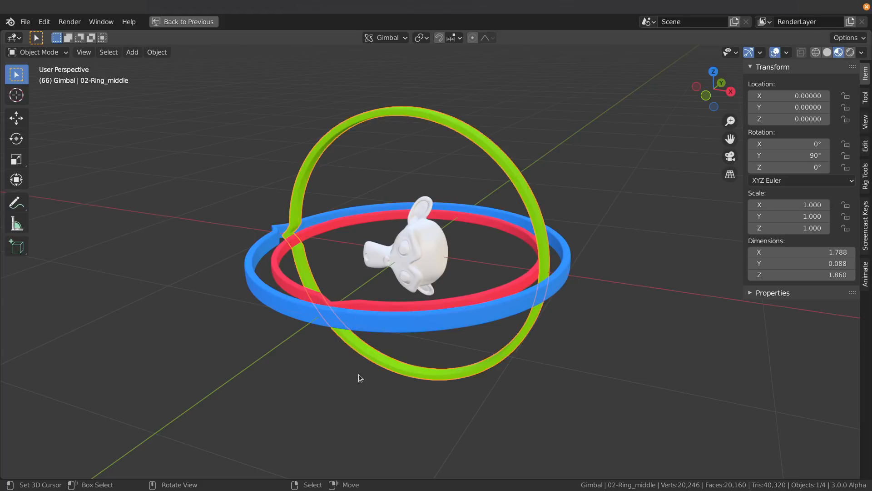
{"action": "mouse_move", "coordinate": [384, 359]}
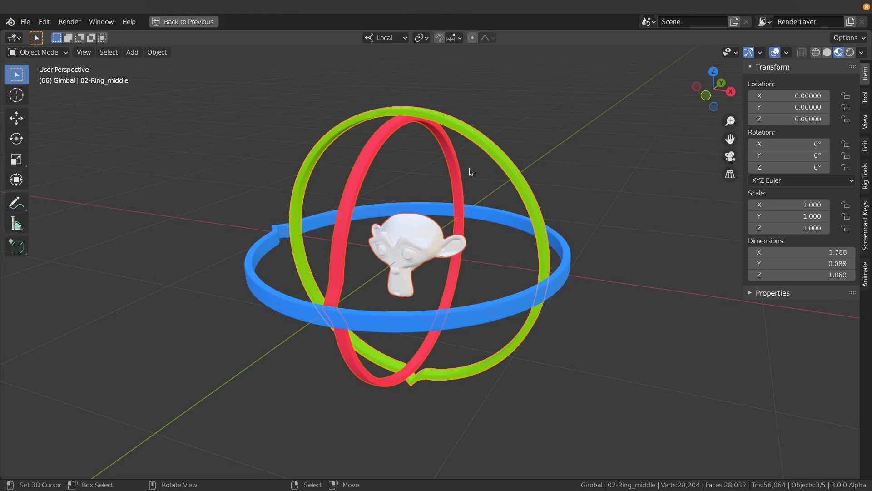
{"action": "mouse_move", "coordinate": [474, 168]}
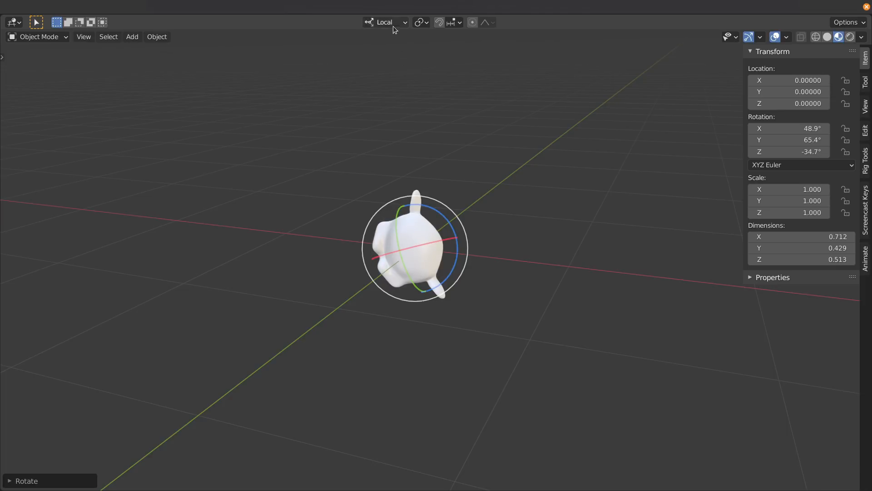
- Show the Transform Orientation choices (Global, Local, Normal, Gimbal, View, Cursor)
{"action": "left_click", "coordinate": [384, 22]}
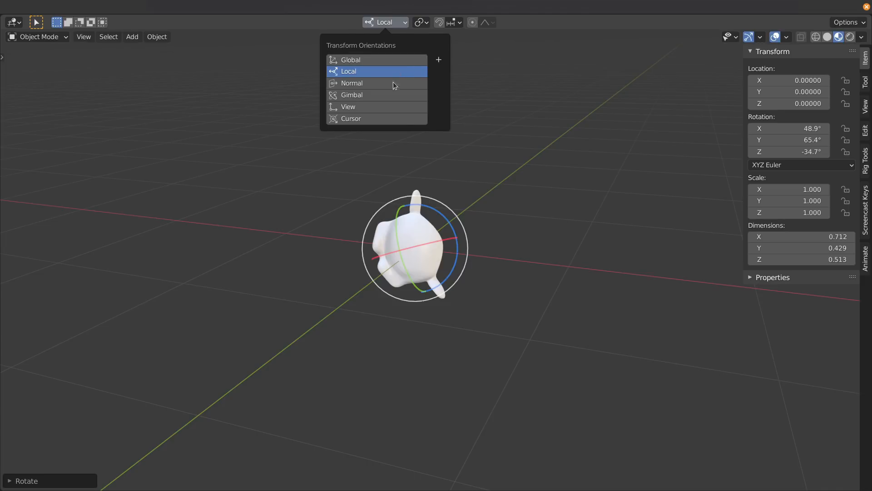
{"action": "mouse_move", "coordinate": [394, 87]}
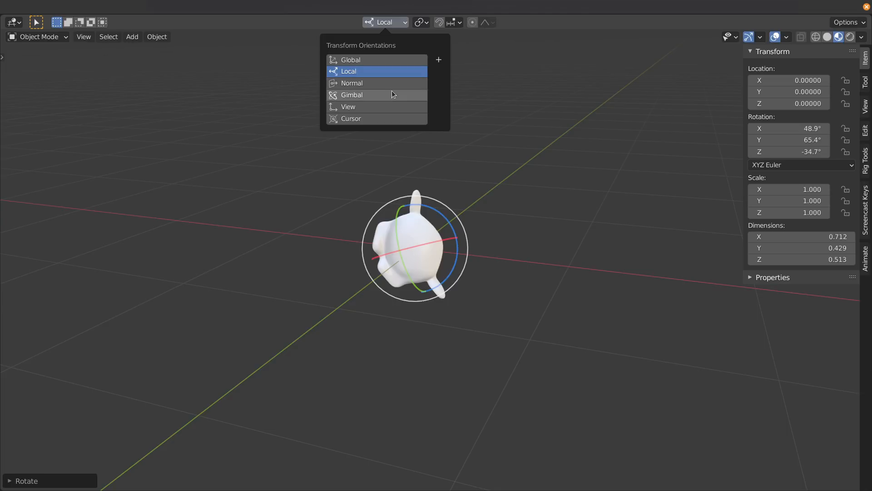
- Use Gimbal orientation and rotate the monkey head near 90° on Y, testing the locked axes
{"action": "left_click", "coordinate": [352, 95]}
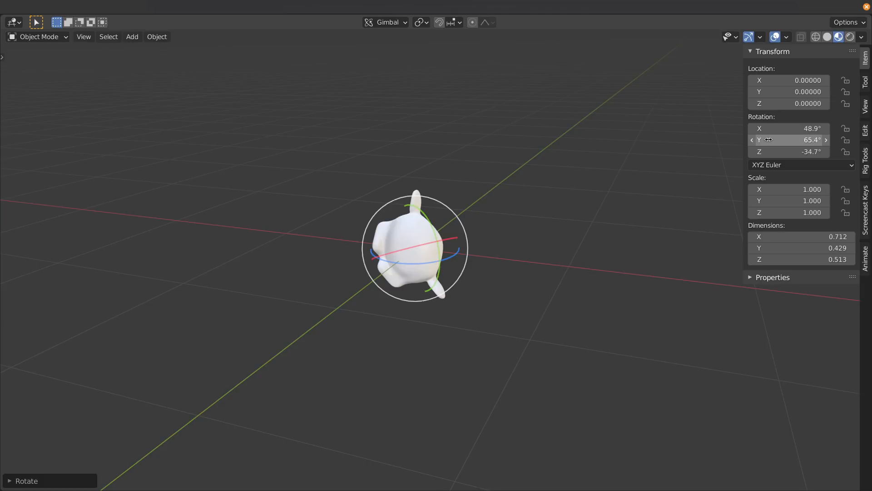
{"action": "mouse_move", "coordinate": [789, 140]}
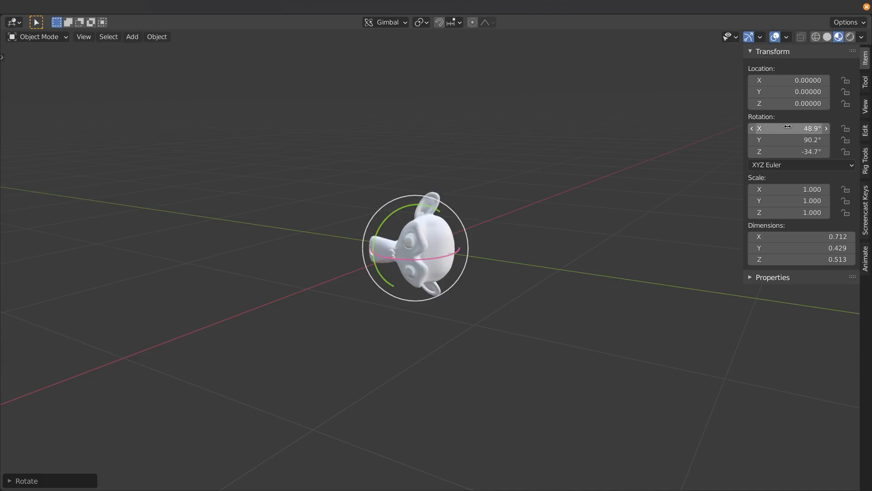
{"action": "left_click_drag", "start_coordinate": [789, 152], "coordinate": [789, 152]}
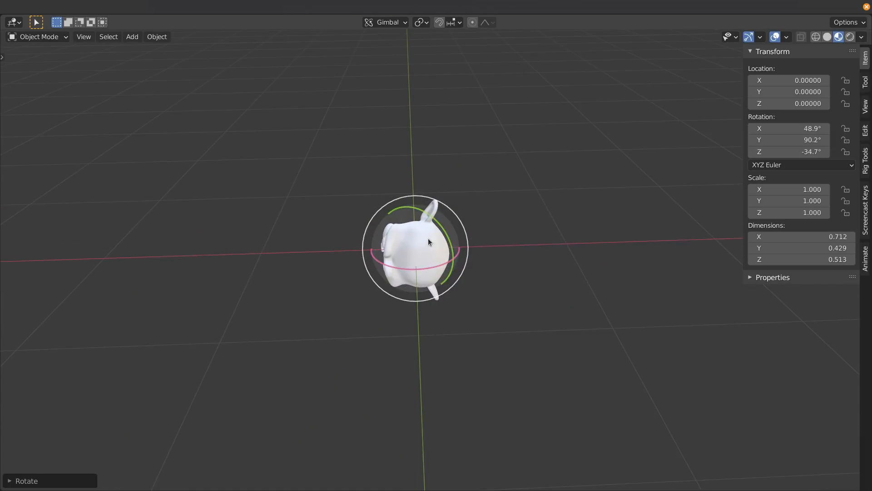
{"action": "left_click_drag", "start_coordinate": [428, 244], "coordinate": [435, 251]}
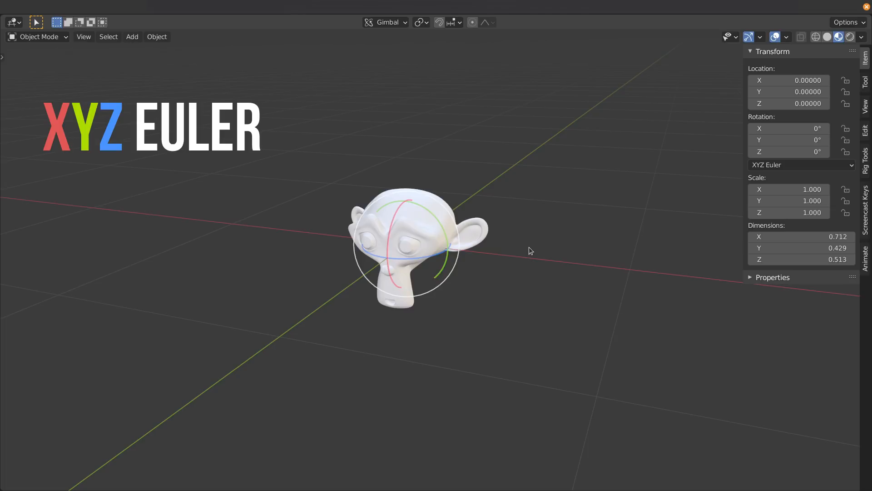
- Show the monkey head's Rotation Mode order choices in the Transform panel
{"action": "left_click", "coordinate": [802, 165]}
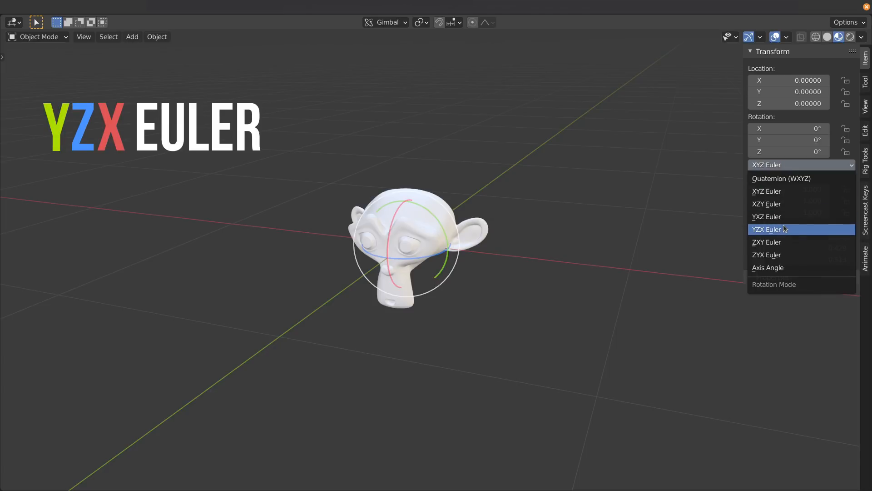
- Set YZX Euler order and rotate the monkey to 90° on Y and 90° on Z
{"action": "left_click", "coordinate": [768, 229]}
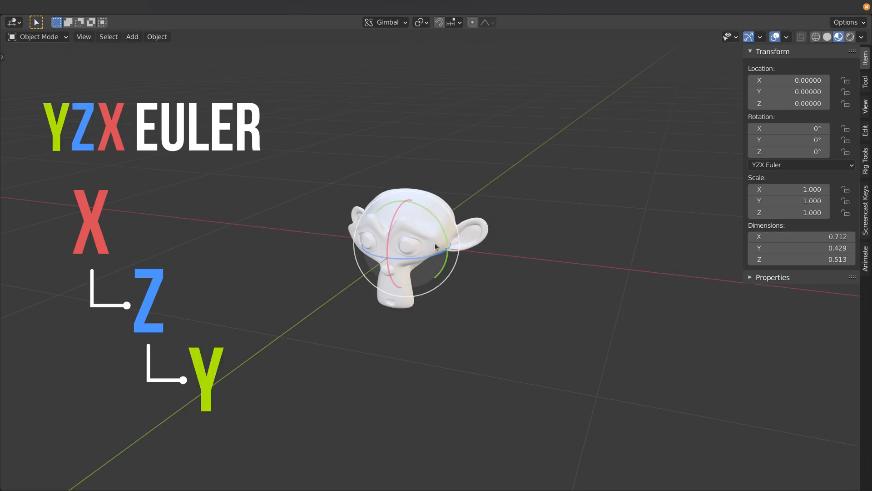
{"action": "left_click_drag", "start_coordinate": [789, 140], "coordinate": [796, 140]}
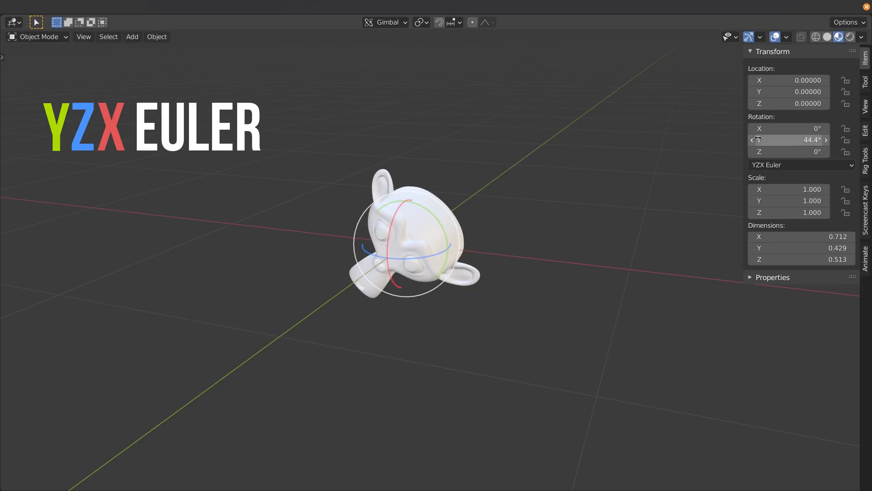
{"action": "left_click_drag", "start_coordinate": [788, 140], "coordinate": [818, 140]}
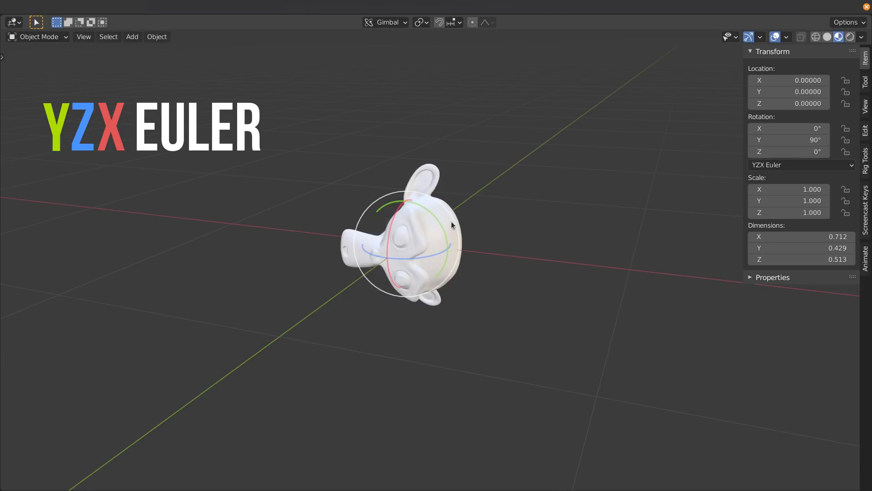
{"action": "mouse_move", "coordinate": [408, 224]}
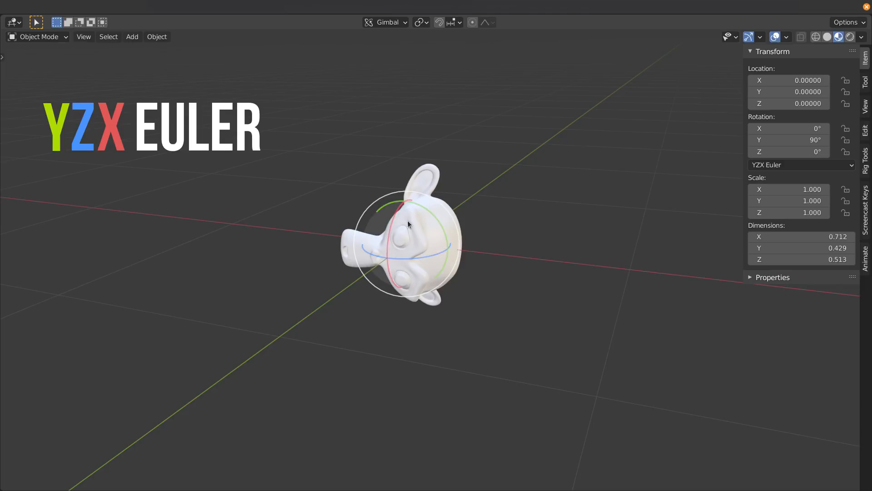
{"action": "mouse_move", "coordinate": [426, 276]}
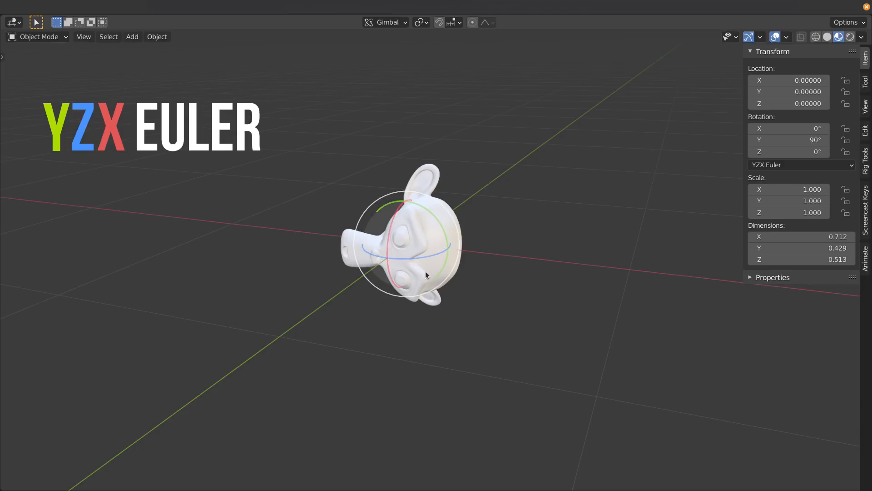
{"action": "mouse_move", "coordinate": [398, 230]}
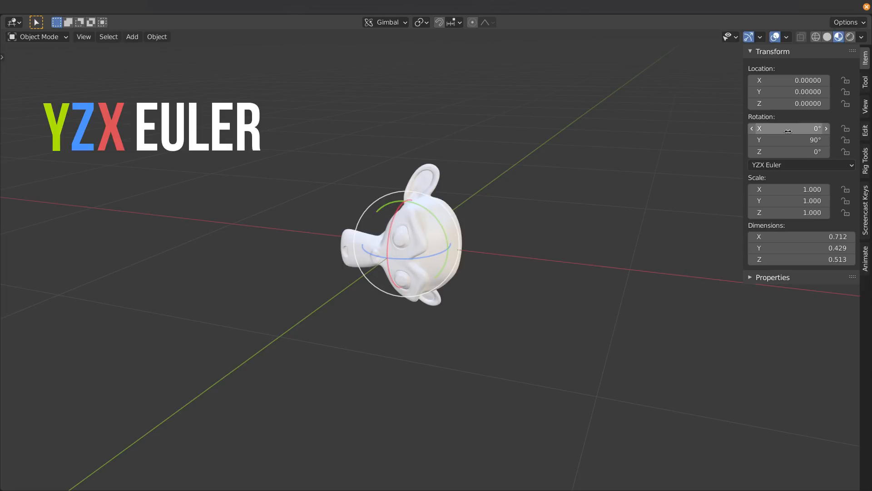
{"action": "left_click_drag", "start_coordinate": [790, 128], "coordinate": [792, 128]}
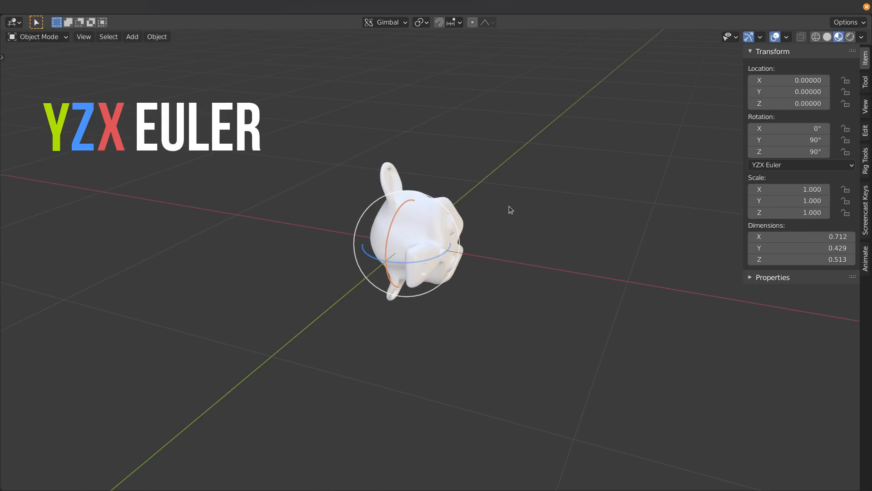
- Switch to Local orientation and rotate the monkey about a local axis to roughly X -90°, Z 122°
{"action": "left_click", "coordinate": [385, 22]}
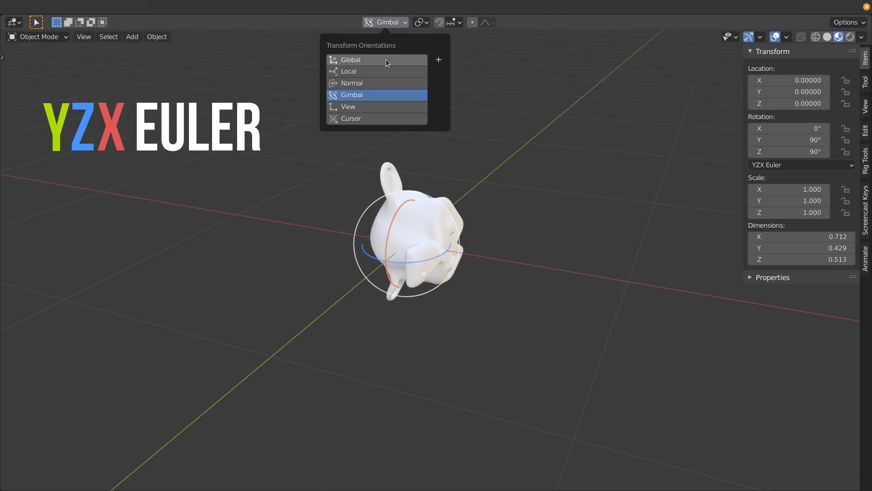
{"action": "left_click", "coordinate": [349, 71]}
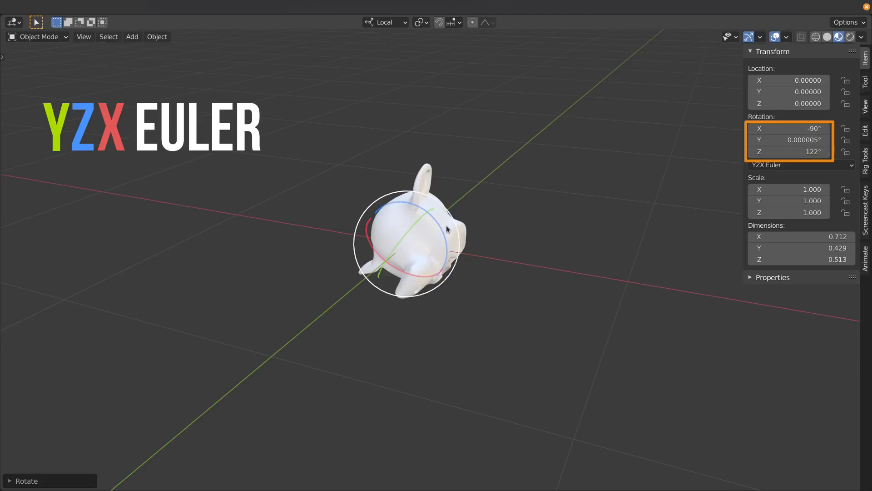
{"action": "left_click_drag", "start_coordinate": [461, 220], "coordinate": [462, 256]}
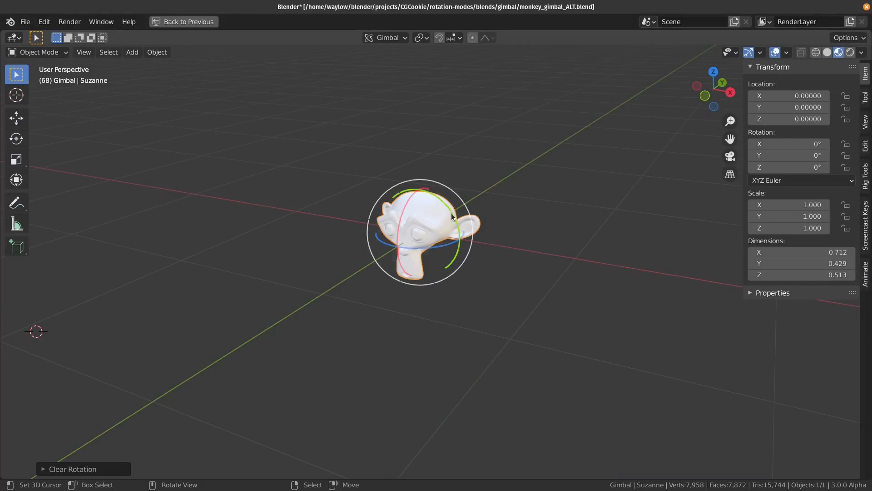
{"action": "key", "text": "r"}
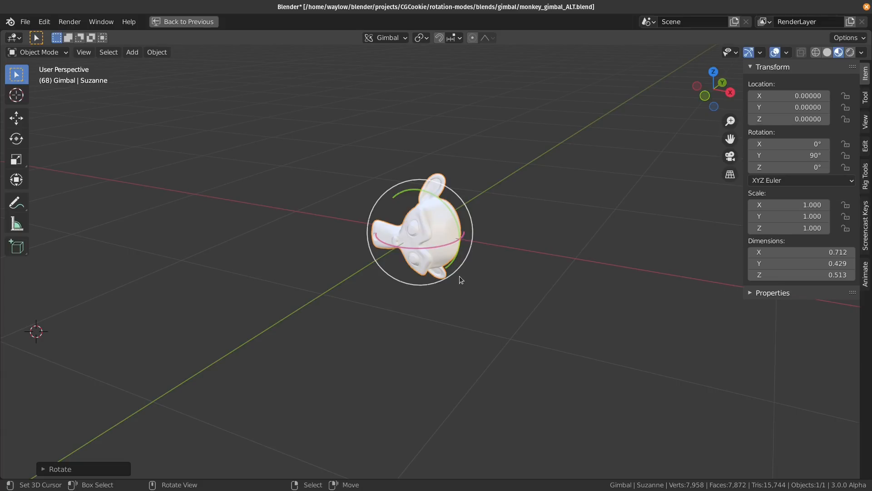
{"action": "mouse_move", "coordinate": [408, 293]}
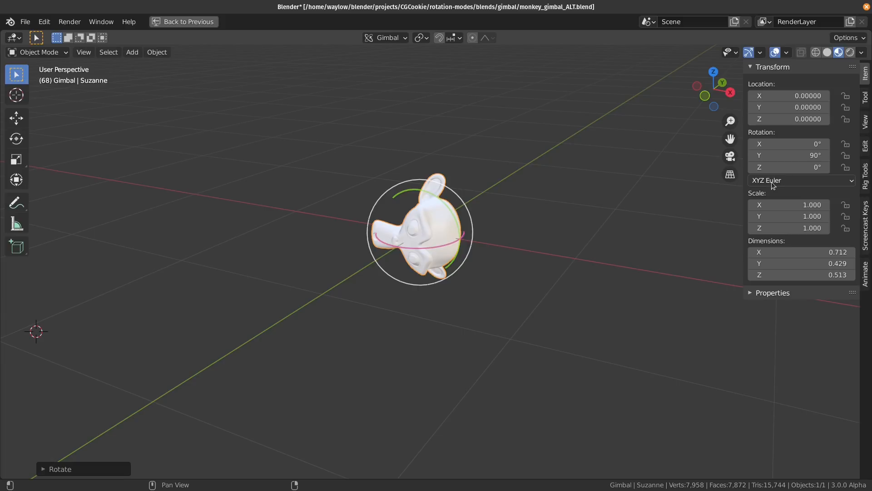
{"action": "left_click", "coordinate": [801, 180]}
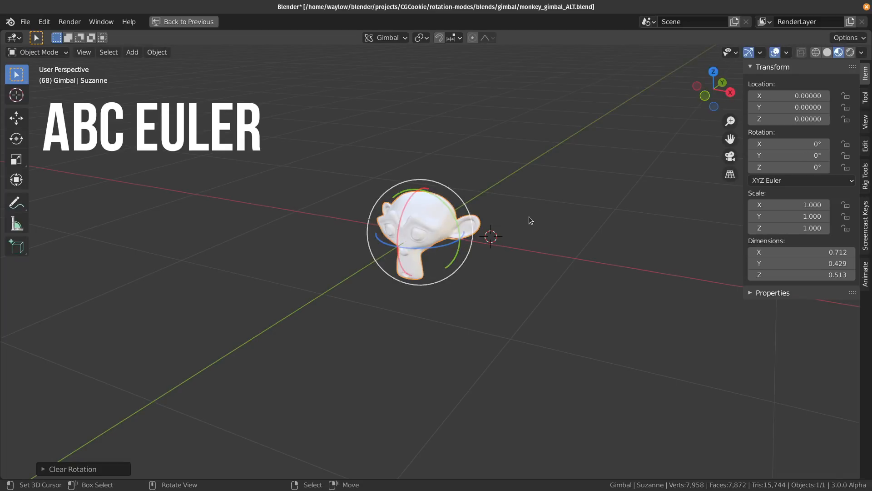
- Set XZY Euler order and rotate the monkey a quarter turn on X and Z
{"action": "left_click", "coordinate": [801, 179]}
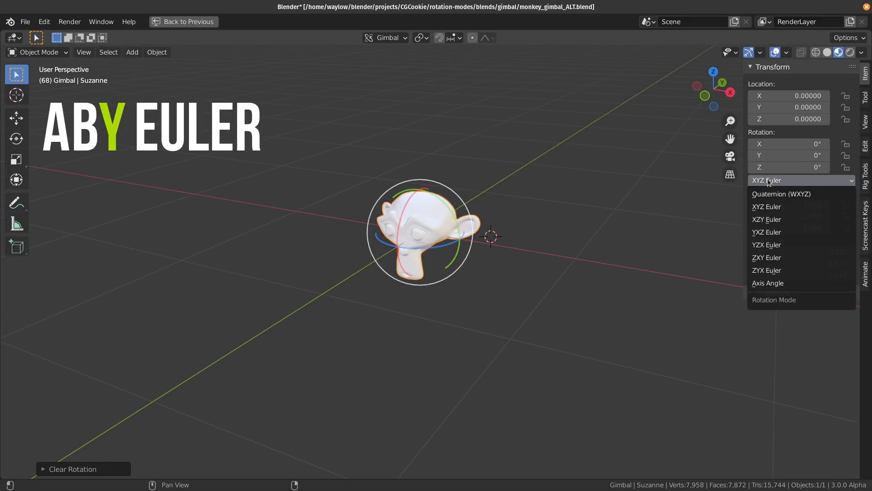
{"action": "mouse_move", "coordinate": [781, 194]}
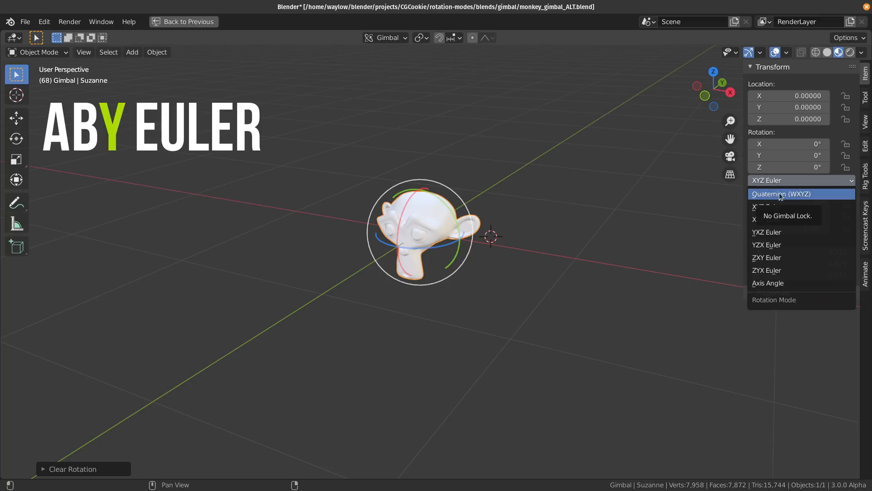
{"action": "mouse_move", "coordinate": [784, 219]}
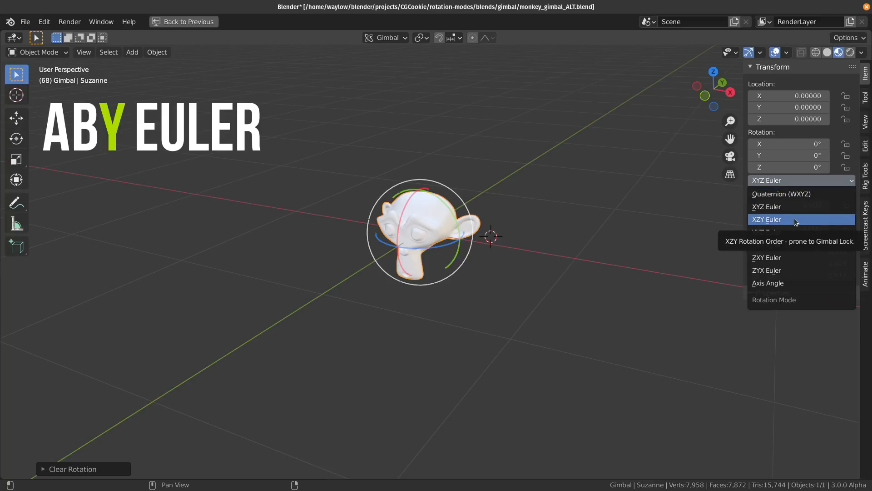
{"action": "mouse_move", "coordinate": [770, 222]}
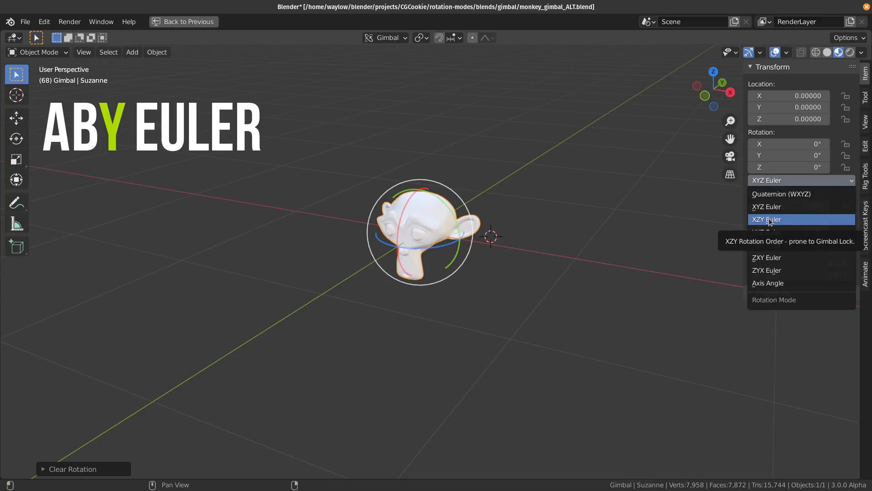
{"action": "left_click", "coordinate": [768, 219]}
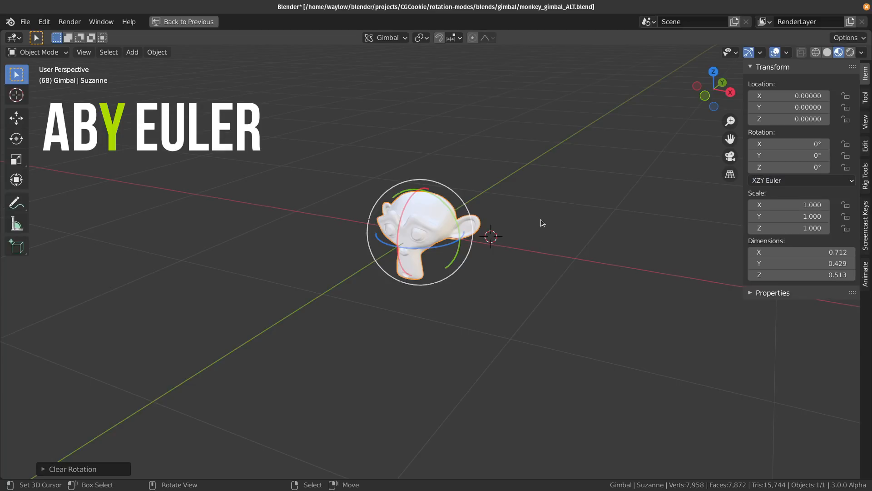
{"action": "key", "text": "r"}
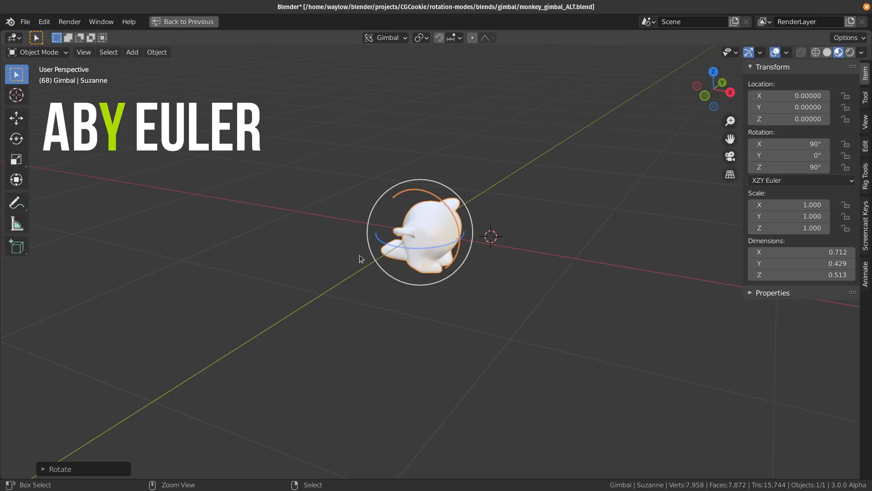
- Show the rotation order list to review the Euler modes for the keyframed monkey
{"action": "left_click", "coordinate": [801, 180]}
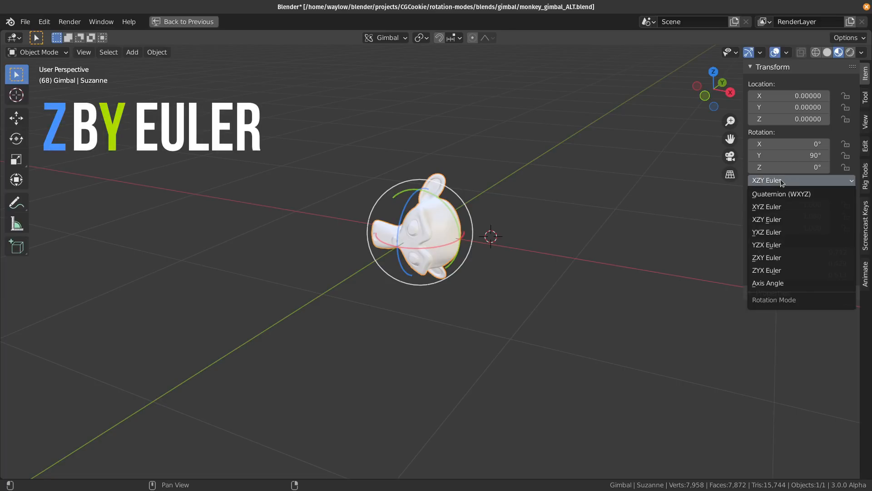
{"action": "mouse_move", "coordinate": [789, 232]}
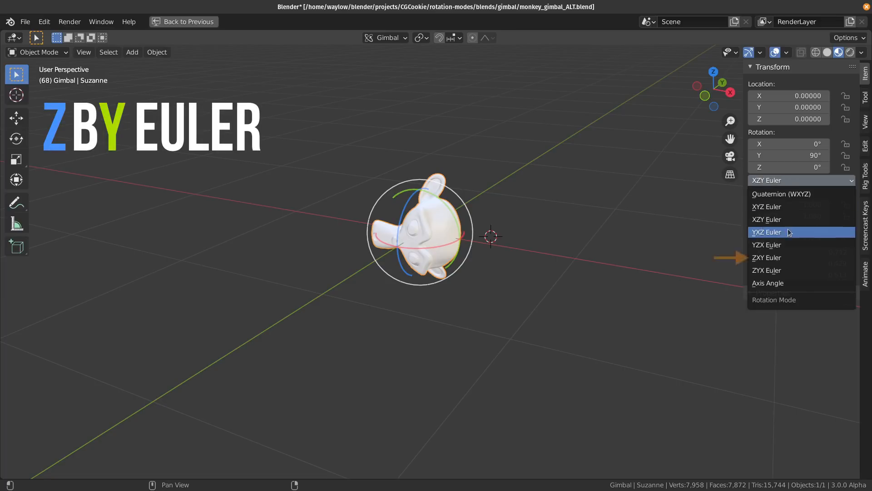
{"action": "mouse_move", "coordinate": [766, 257]}
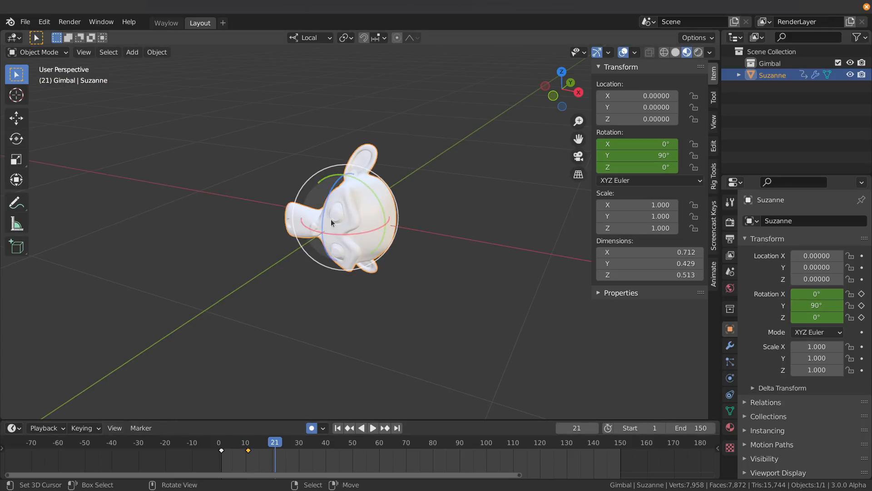
- Play the keyframed YXZ Euler rotation, rewinding, pausing and resuming from the timeline
{"action": "key", "text": "r"}
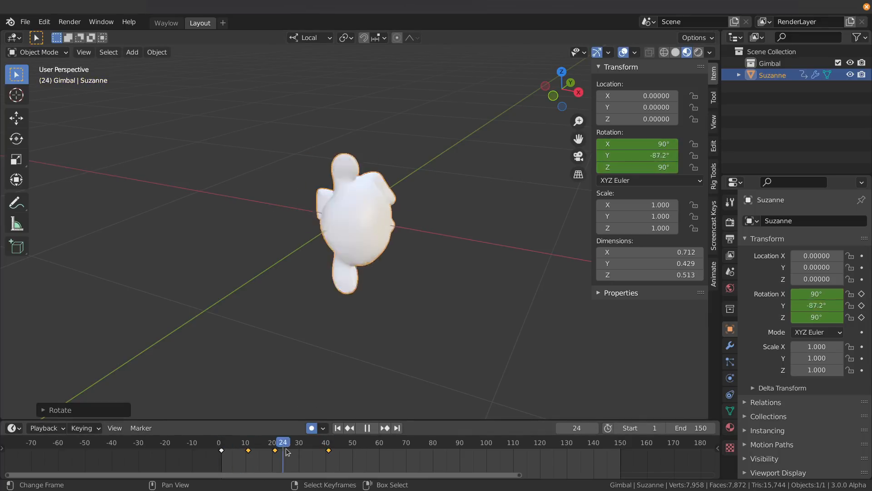
{"action": "left_click", "coordinate": [259, 441]}
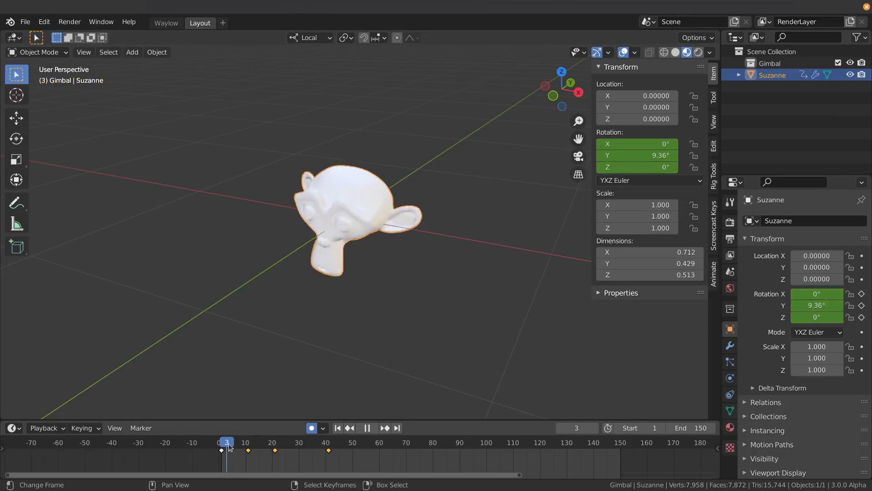
{"action": "left_click", "coordinate": [360, 441]}
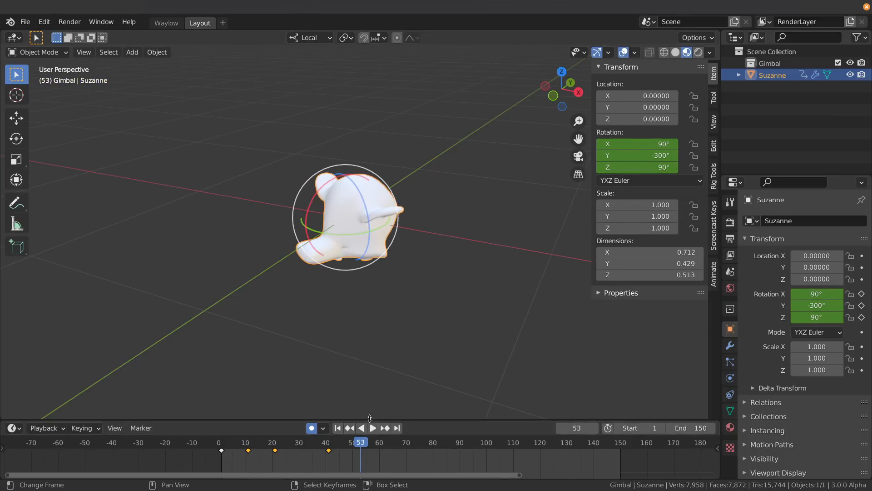
{"action": "left_click", "coordinate": [370, 427]}
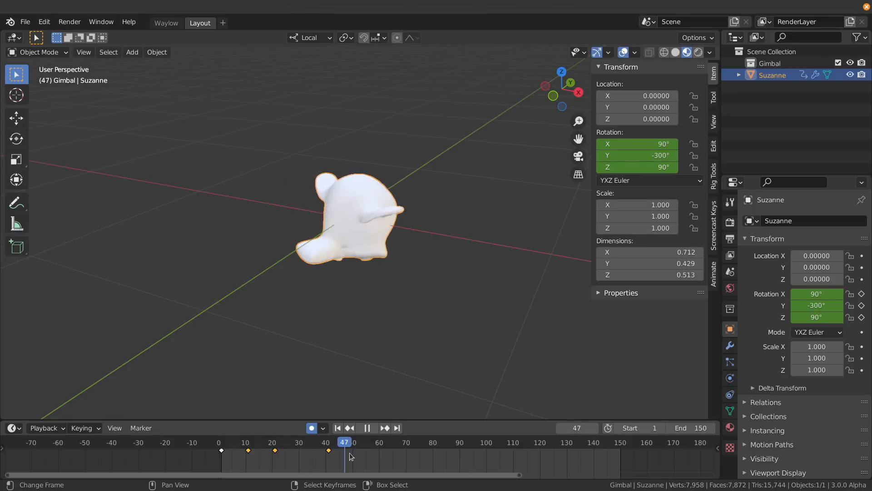